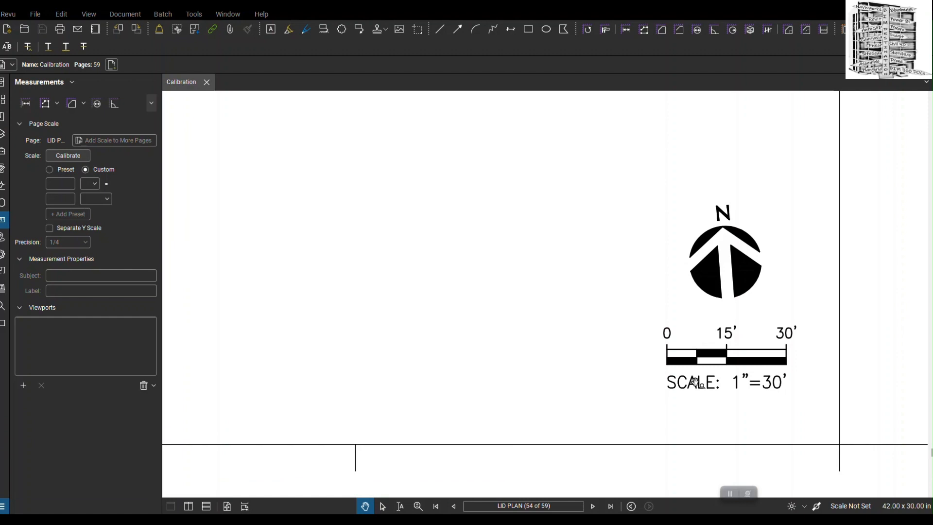
{"action": "mouse_move", "coordinate": [595, 215]}
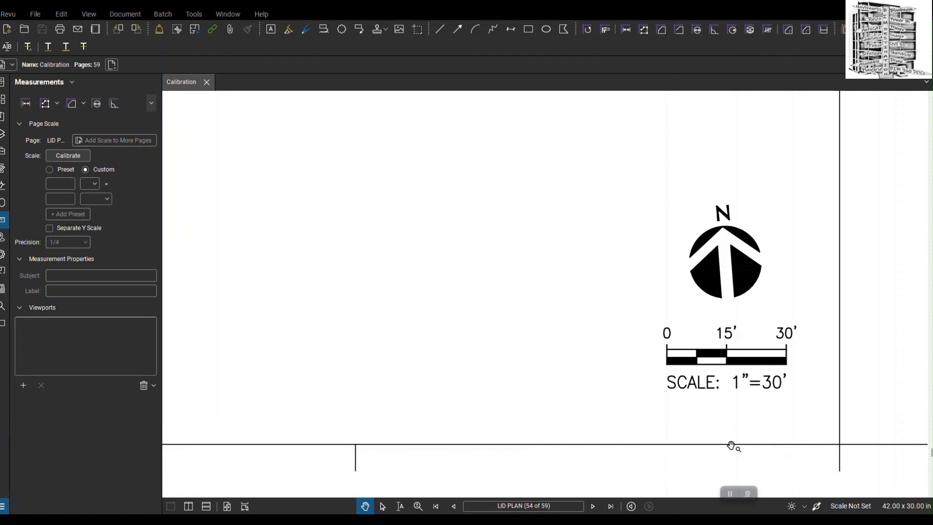
{"action": "mouse_move", "coordinate": [68, 156]}
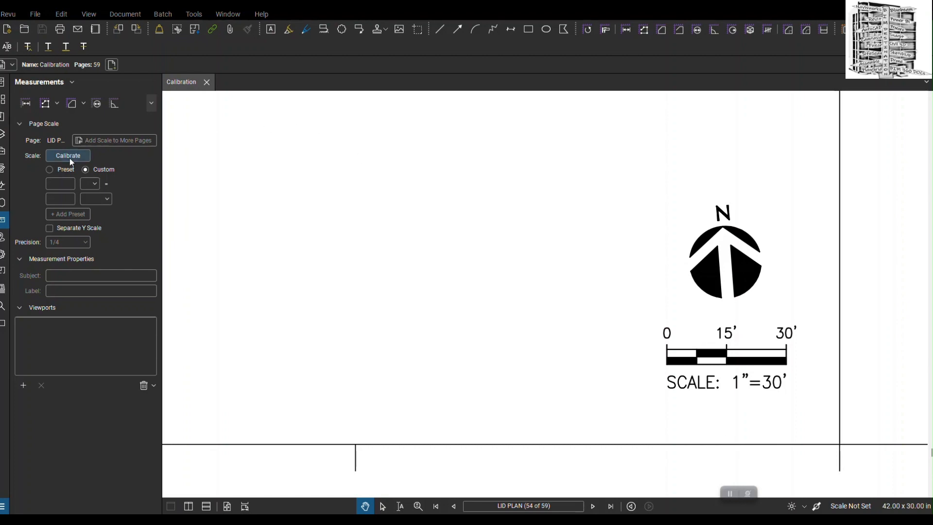
Step: Calibrate the LID PLAN page from the scale bar's ends as a custom 30-foot length
{"action": "left_click", "coordinate": [67, 156]}
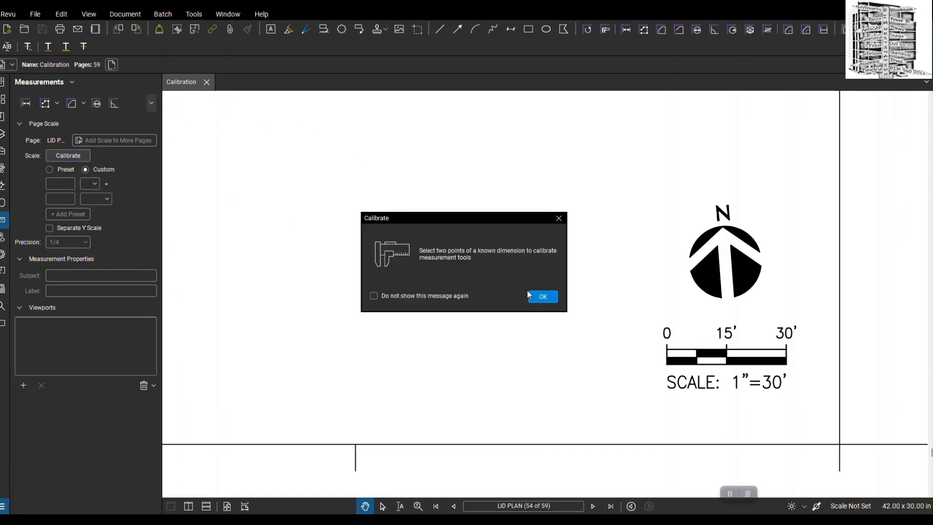
{"action": "left_click", "coordinate": [541, 296]}
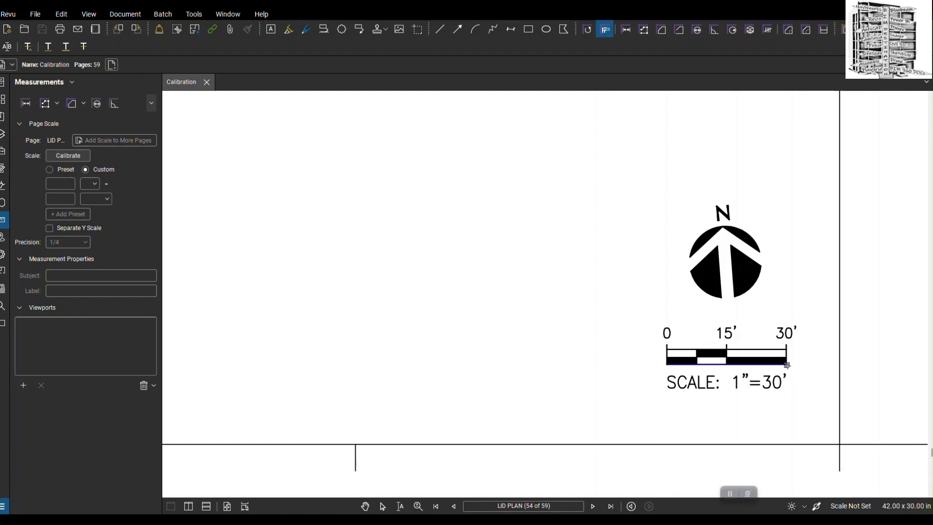
{"action": "left_click", "coordinate": [68, 155]}
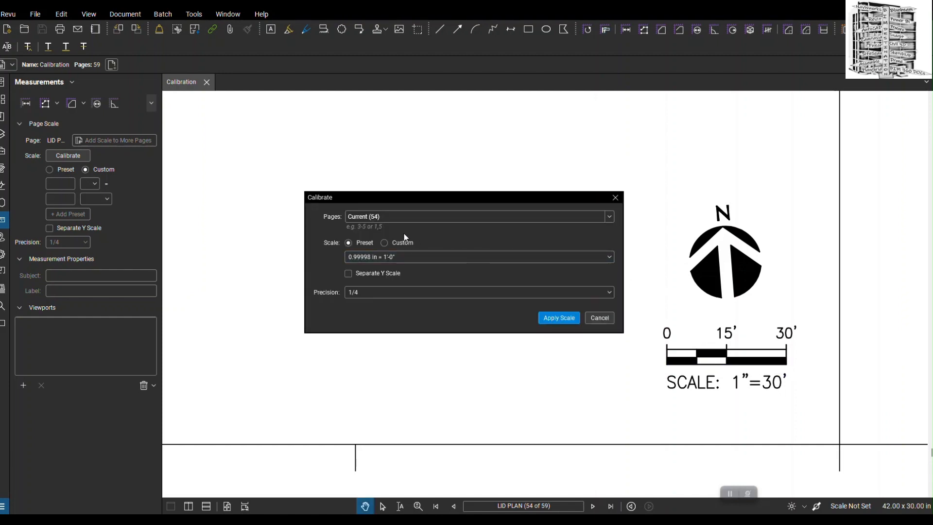
{"action": "left_click", "coordinate": [385, 243]}
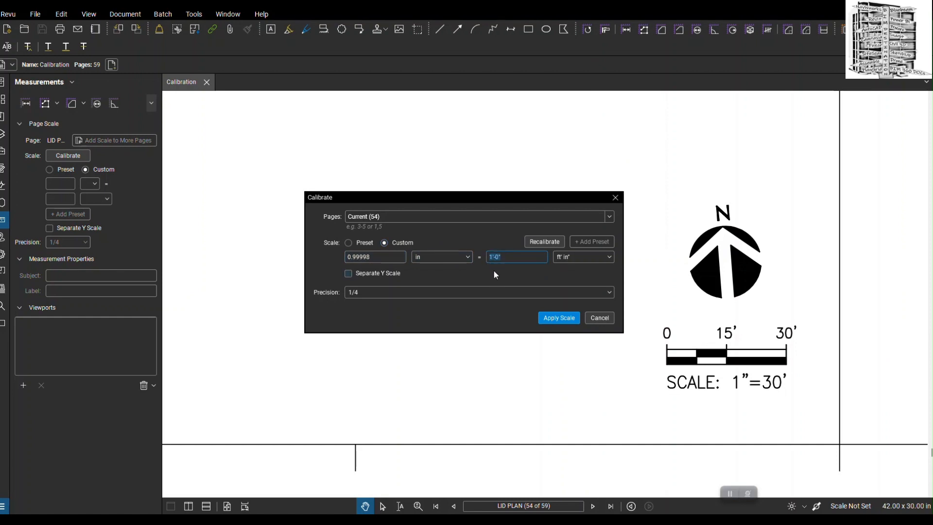
{"action": "type", "text": "30'"}
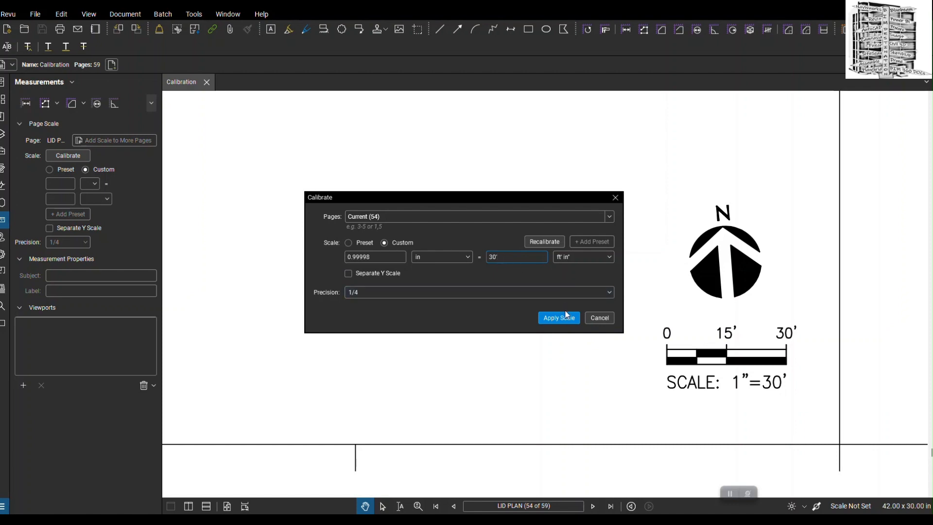
{"action": "left_click", "coordinate": [559, 317]}
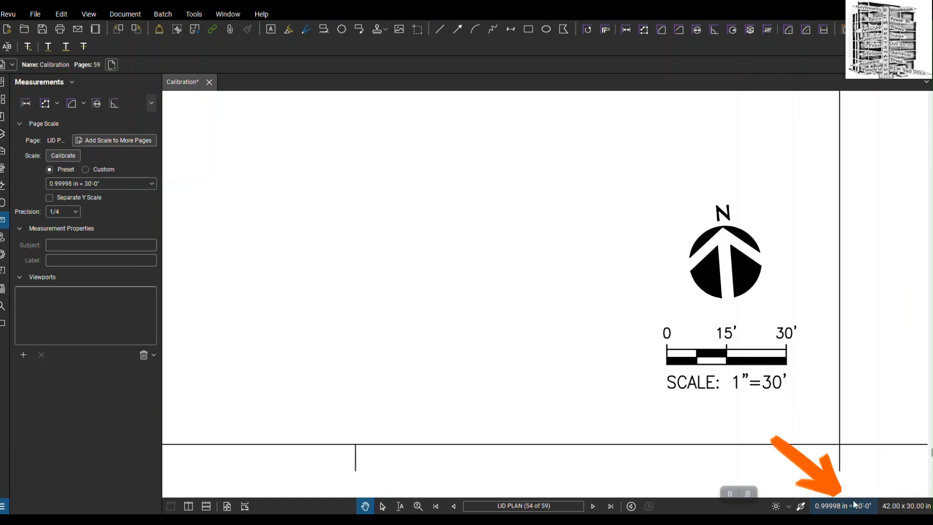
{"action": "left_click", "coordinate": [25, 103]}
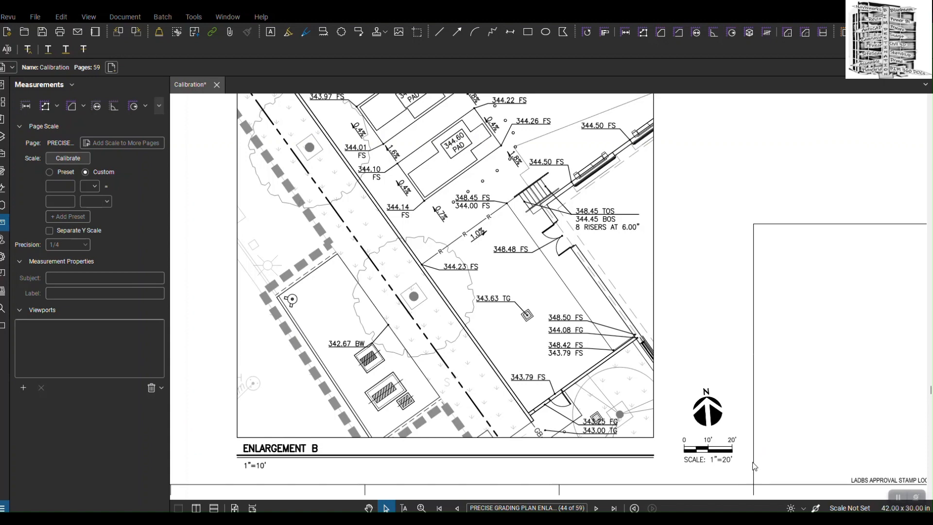
{"action": "mouse_move", "coordinate": [487, 385]}
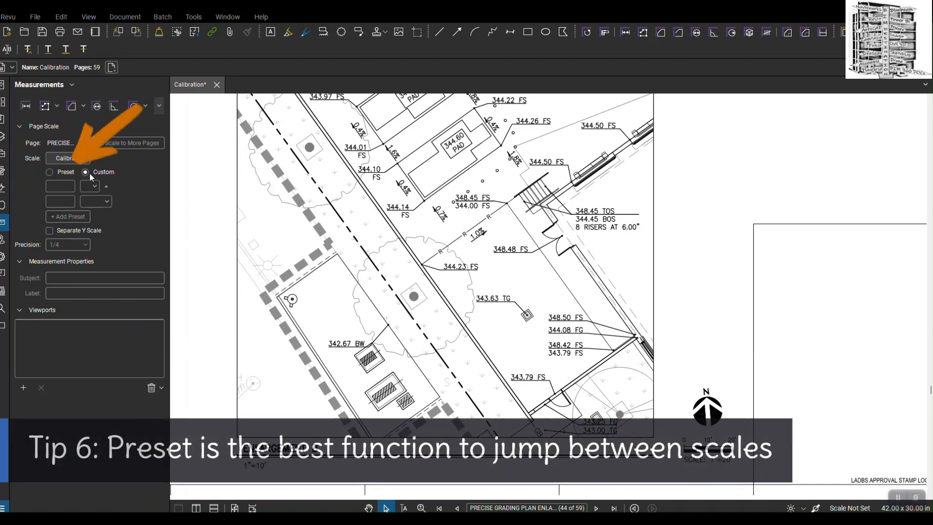
Step: Apply the preset 1" = 10' scale to the Precise Grading Plan Enlargement page
{"action": "left_click", "coordinate": [50, 172]}
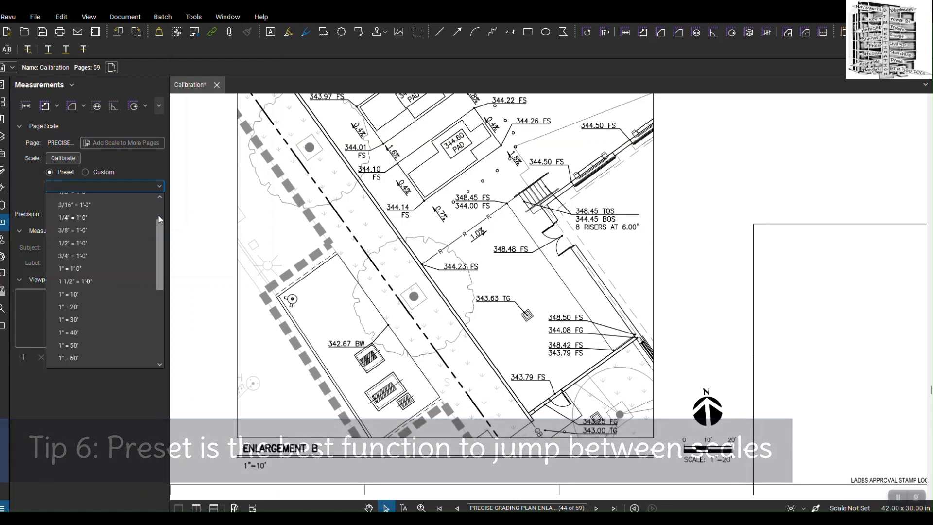
{"action": "scroll", "scroll_direction": "up", "scroll_amount": 3}
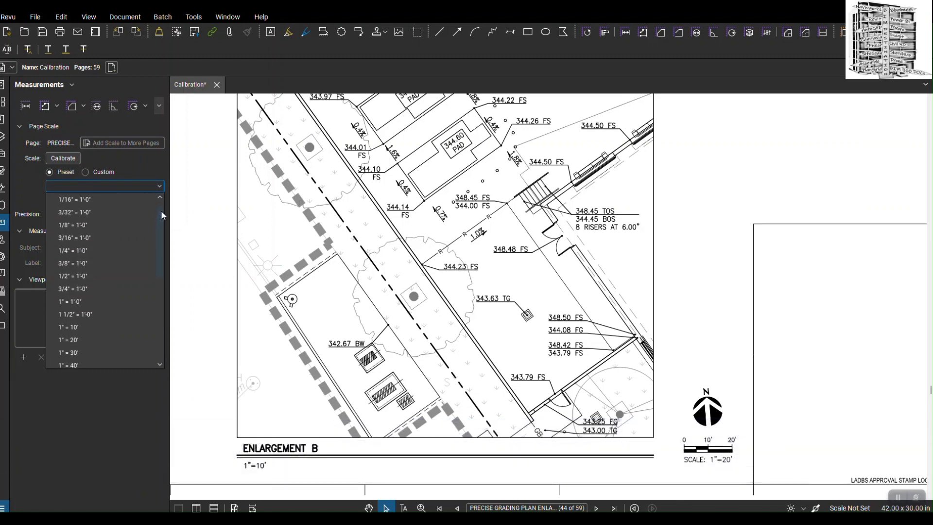
{"action": "scroll", "scroll_direction": "up", "scroll_amount": 3}
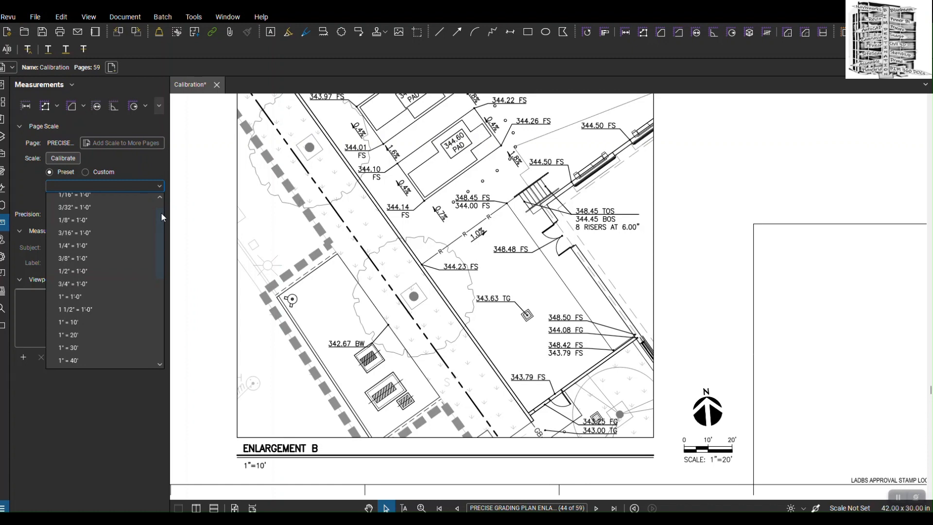
{"action": "mouse_move", "coordinate": [455, 334]}
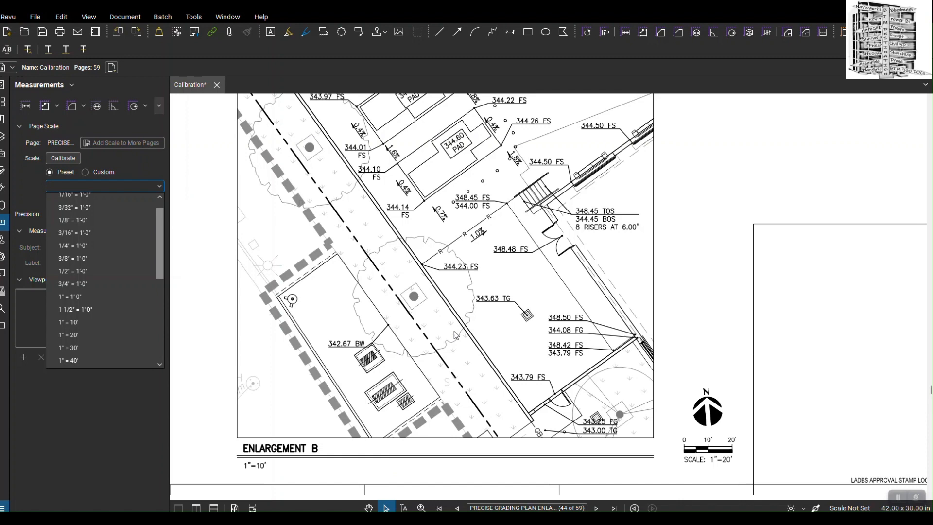
{"action": "mouse_move", "coordinate": [87, 262]}
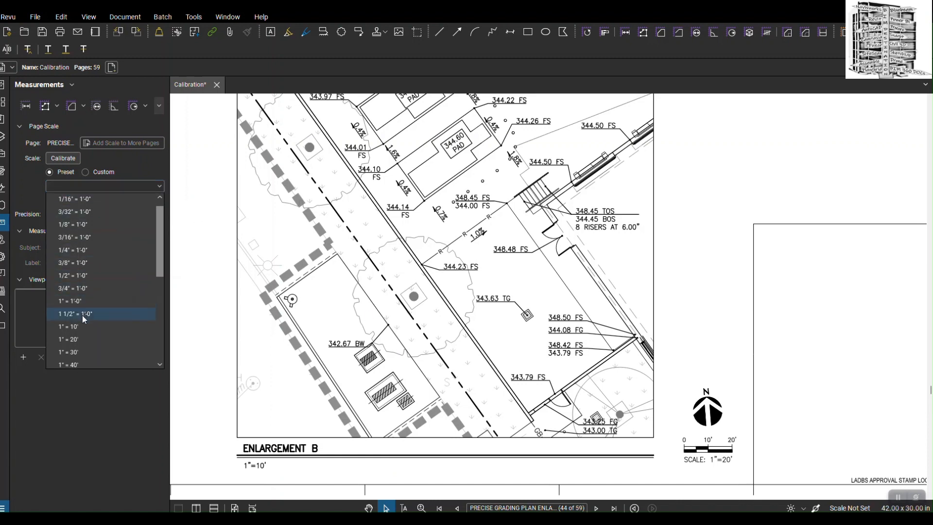
{"action": "left_click", "coordinate": [68, 326]}
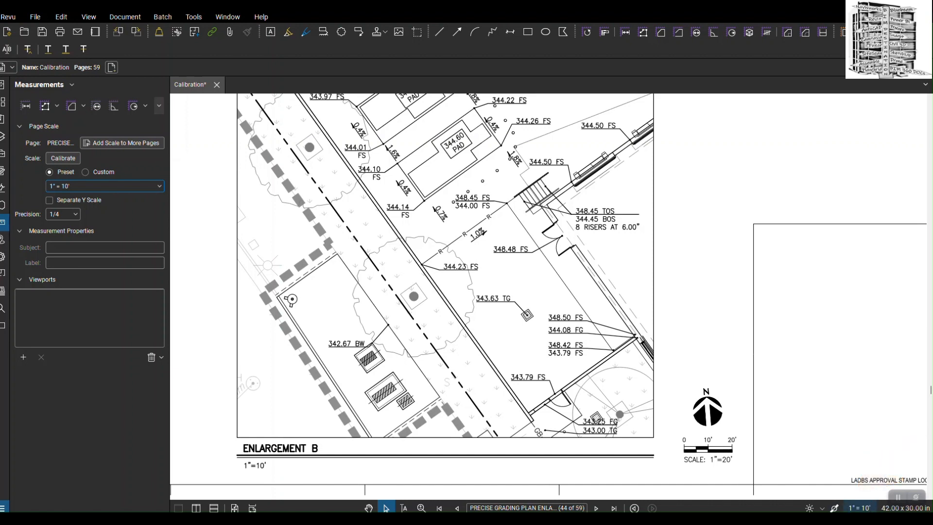
{"action": "mouse_move", "coordinate": [856, 492]}
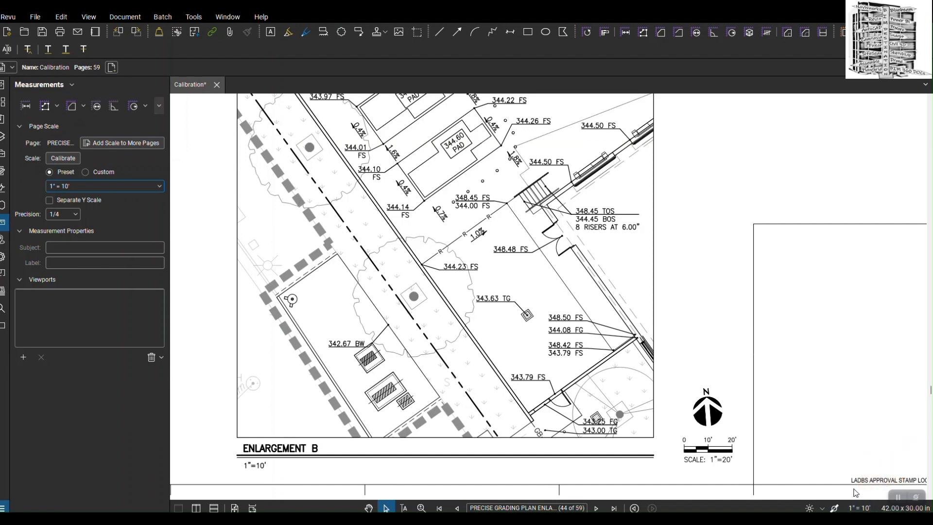
{"action": "mouse_move", "coordinate": [323, 345]}
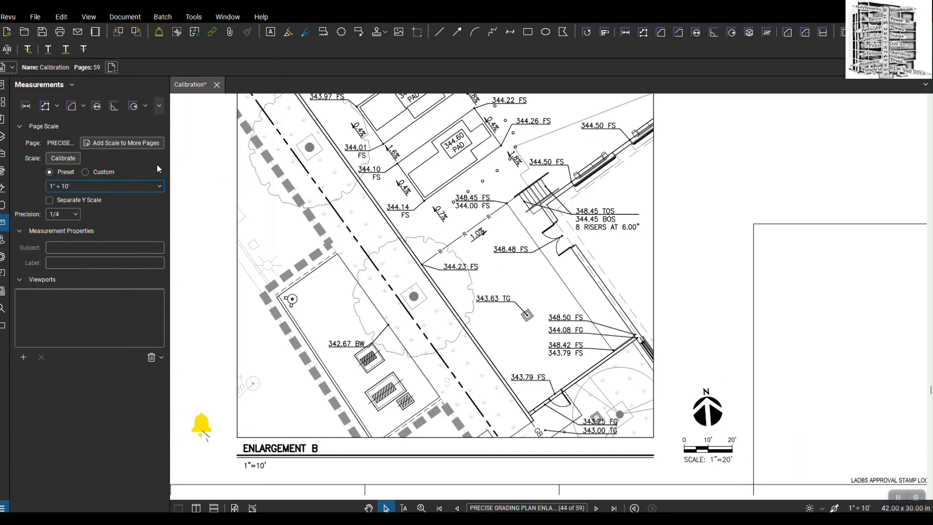
Step: Set the grading enlargement page to the 1"=20' preset scale
{"action": "left_click", "coordinate": [104, 186]}
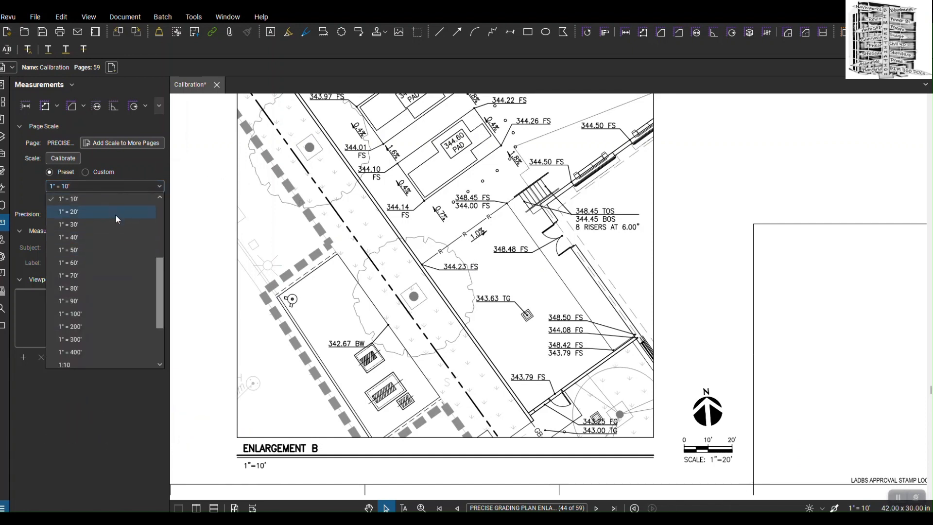
{"action": "left_click", "coordinate": [69, 212]}
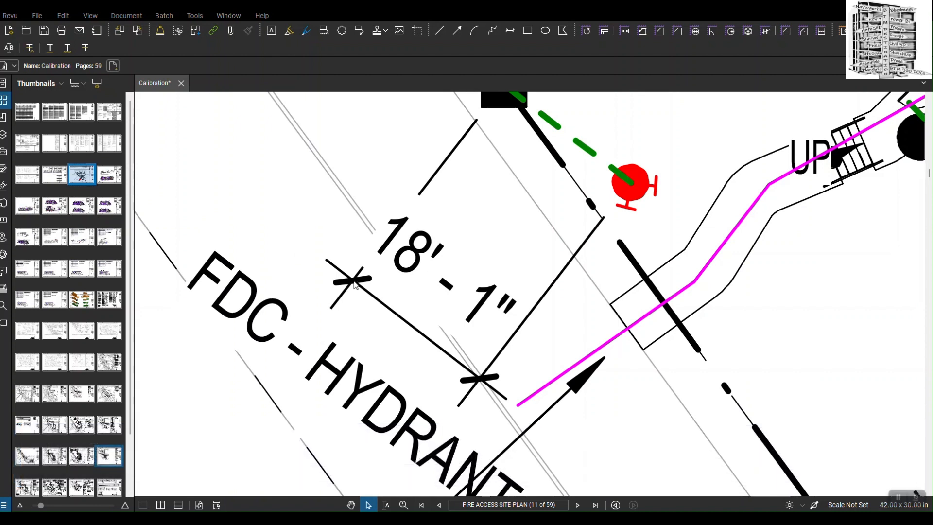
{"action": "mouse_move", "coordinate": [5, 157]}
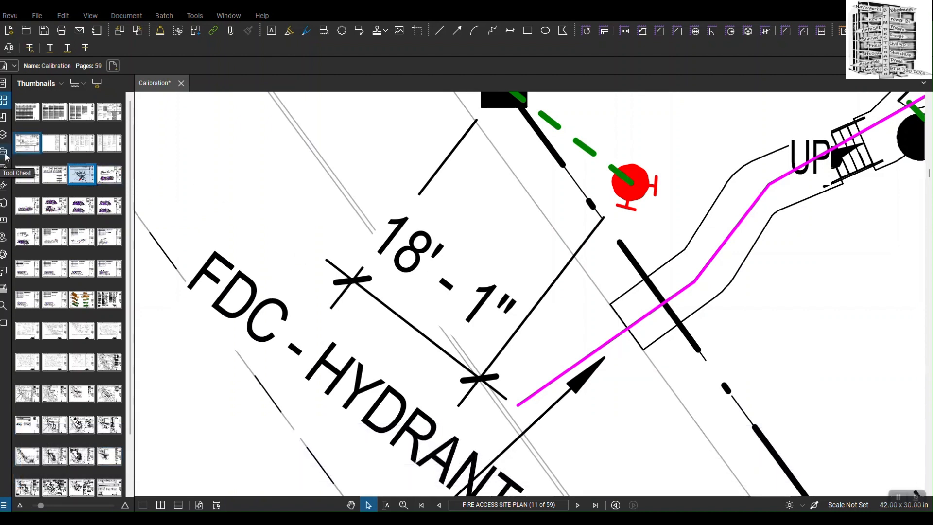
{"action": "mouse_move", "coordinate": [2, 218]}
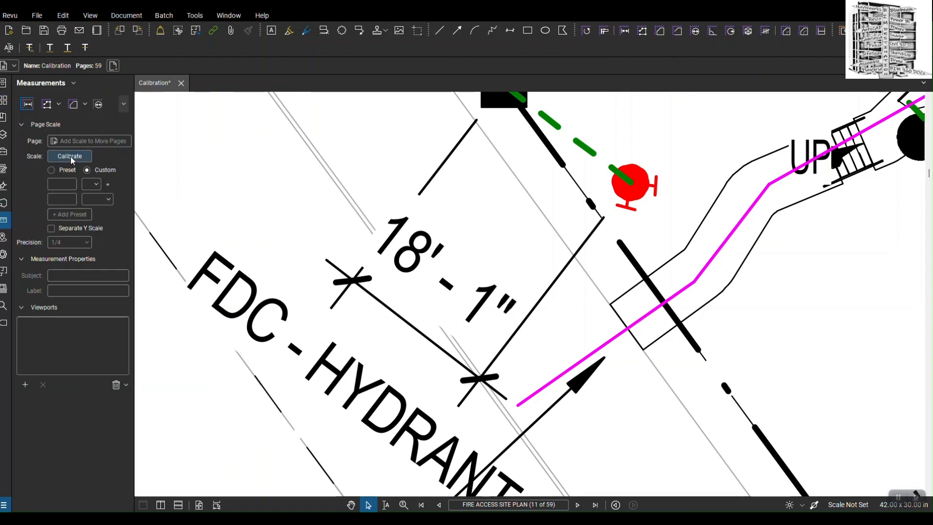
Step: Calibrate the Fire Access Site Plan from the 18'-1" FDC-hydrant dimension
{"action": "left_click", "coordinate": [69, 156]}
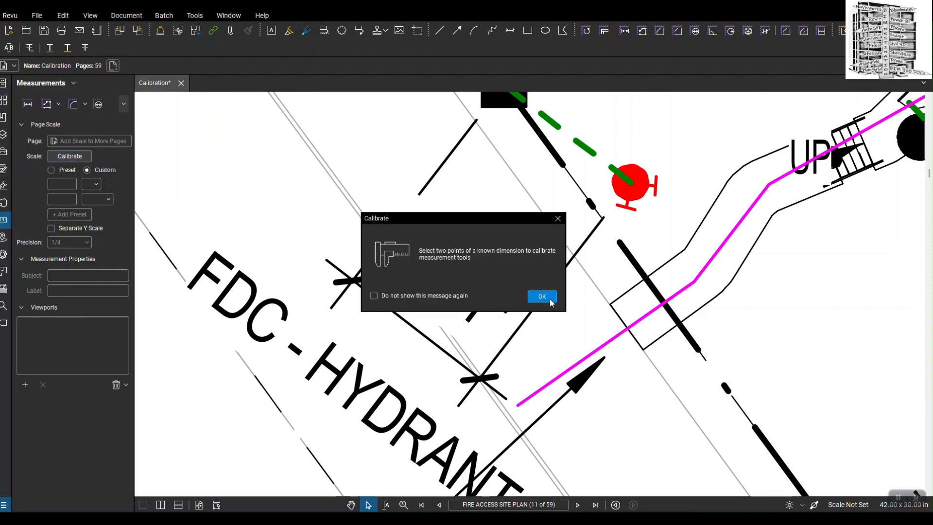
{"action": "left_click", "coordinate": [541, 297]}
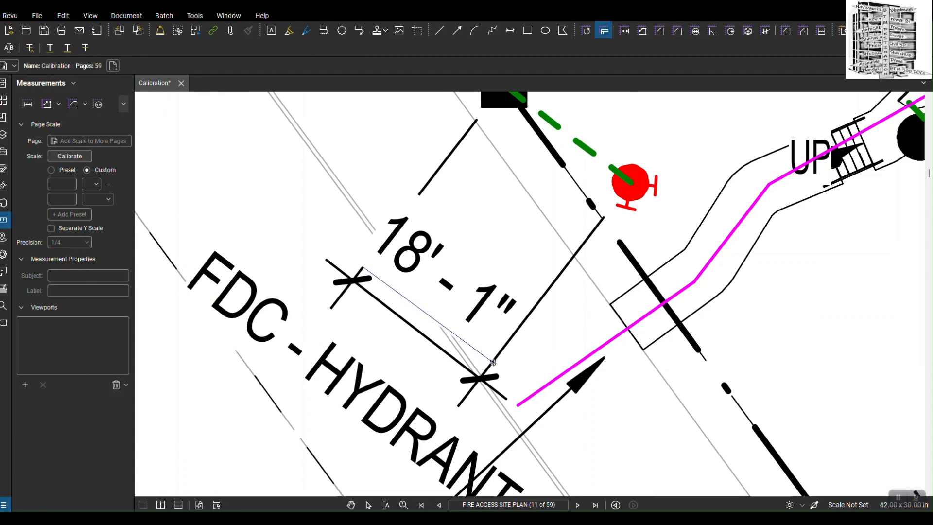
{"action": "left_click", "coordinate": [69, 156]}
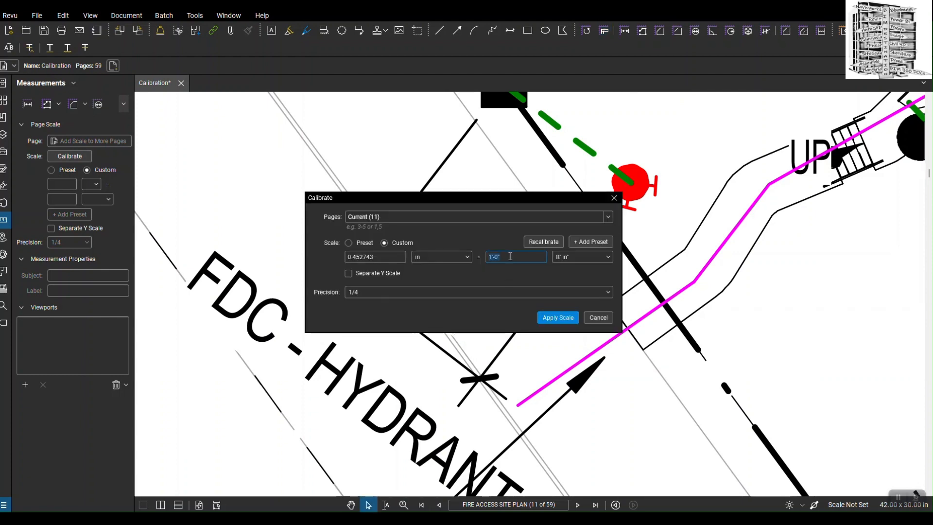
{"action": "type", "text": "18' 1"}
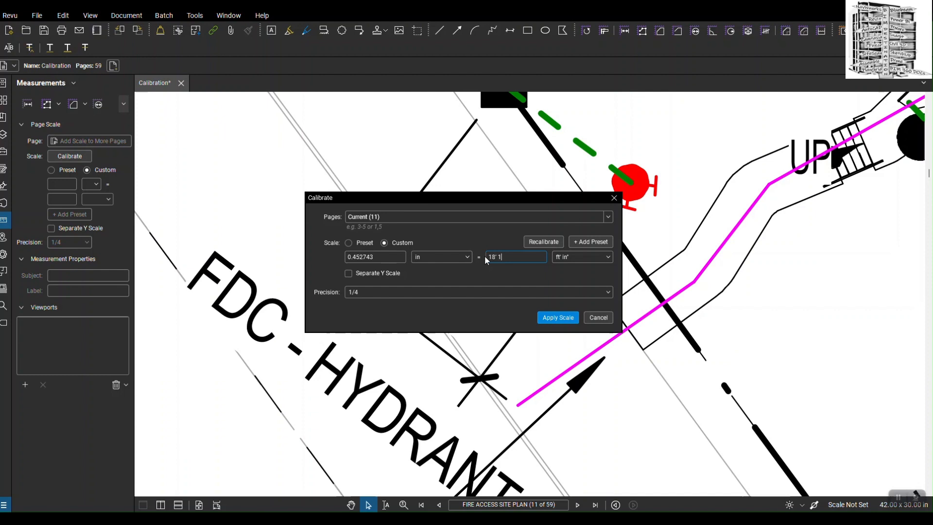
{"action": "left_click", "coordinate": [557, 317]}
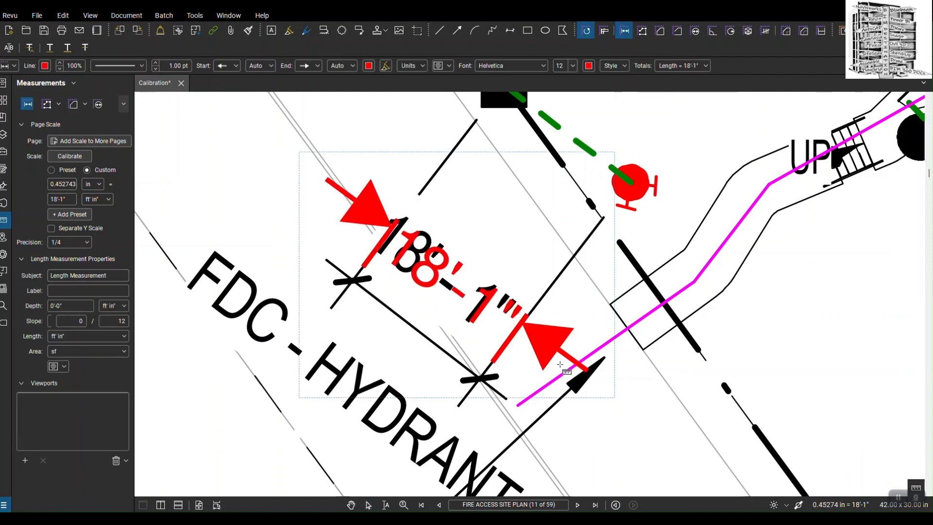
{"action": "mouse_move", "coordinate": [643, 332]}
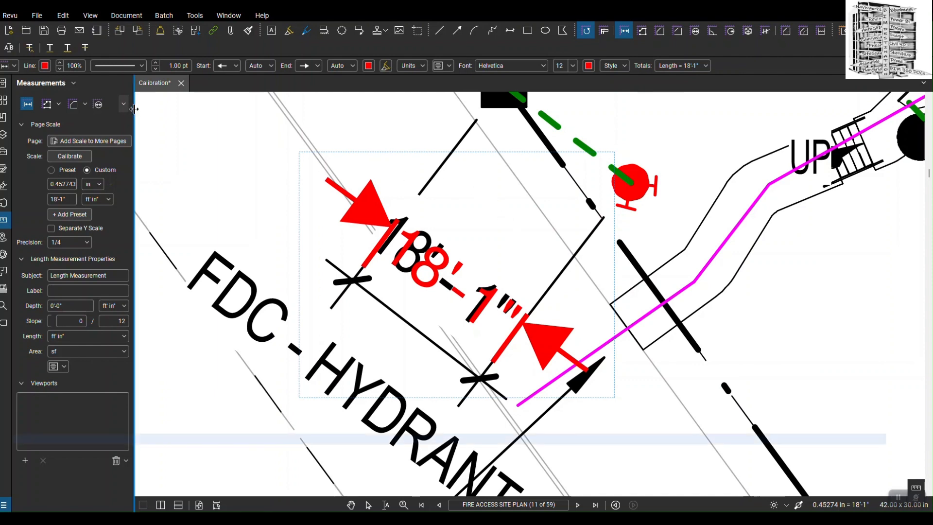
Step: Switch the left panel from Measurements to the Thumbnails tab
{"action": "left_click", "coordinate": [5, 100]}
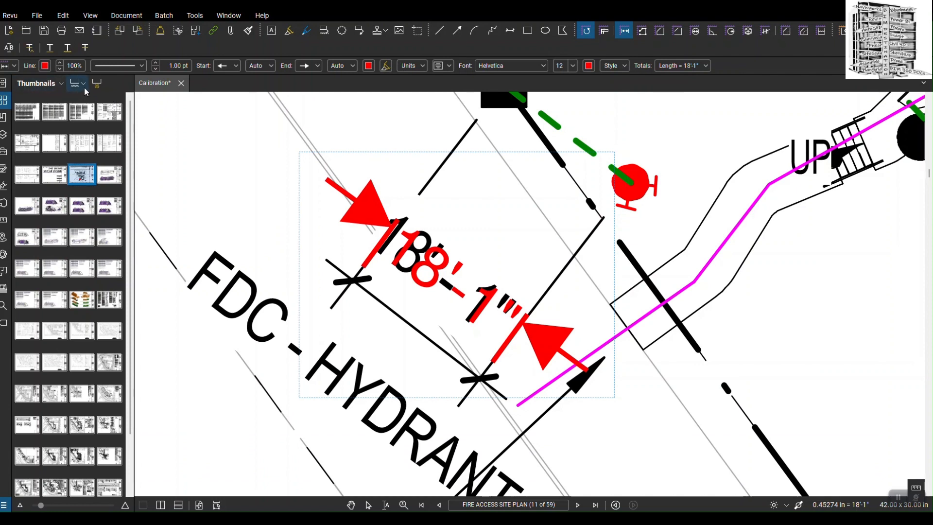
{"action": "mouse_move", "coordinate": [77, 83]}
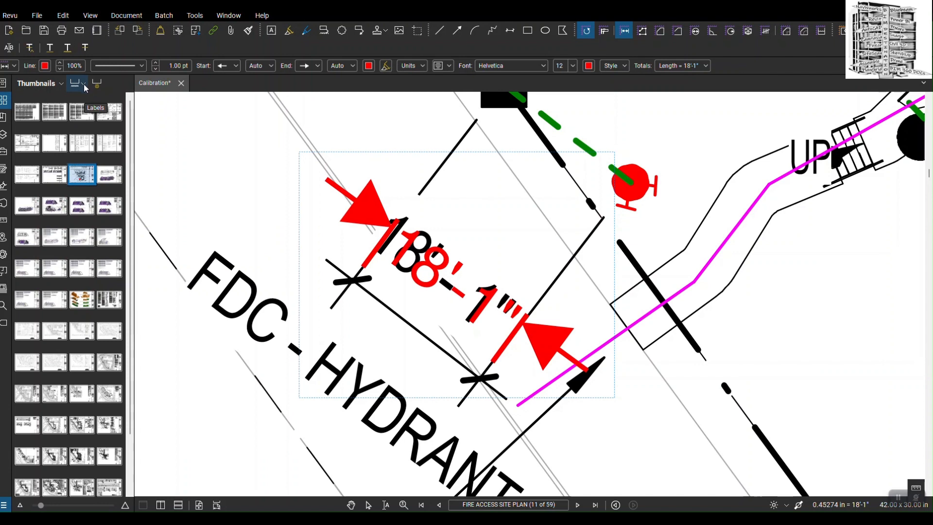
Step: Label the thumbnails by Page Scale and scroll through the sheet set
{"action": "left_click", "coordinate": [76, 83]}
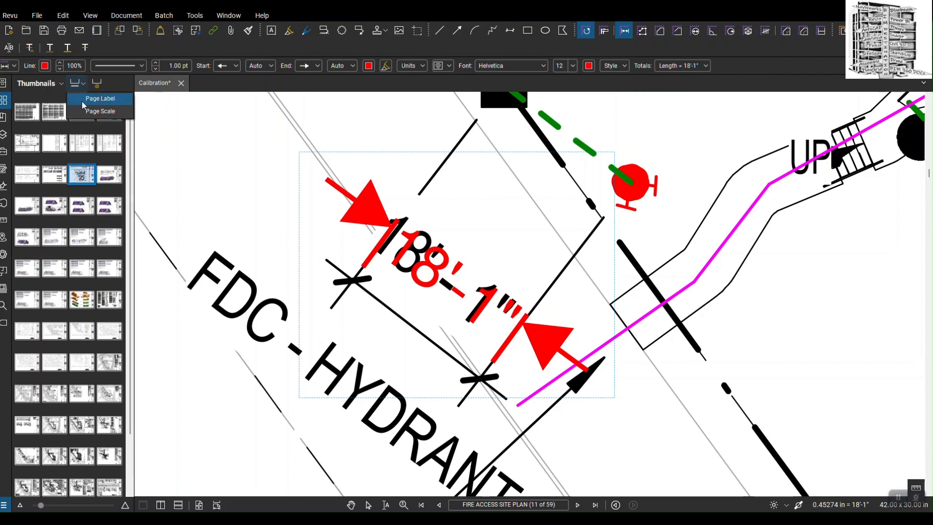
{"action": "mouse_move", "coordinate": [100, 111]}
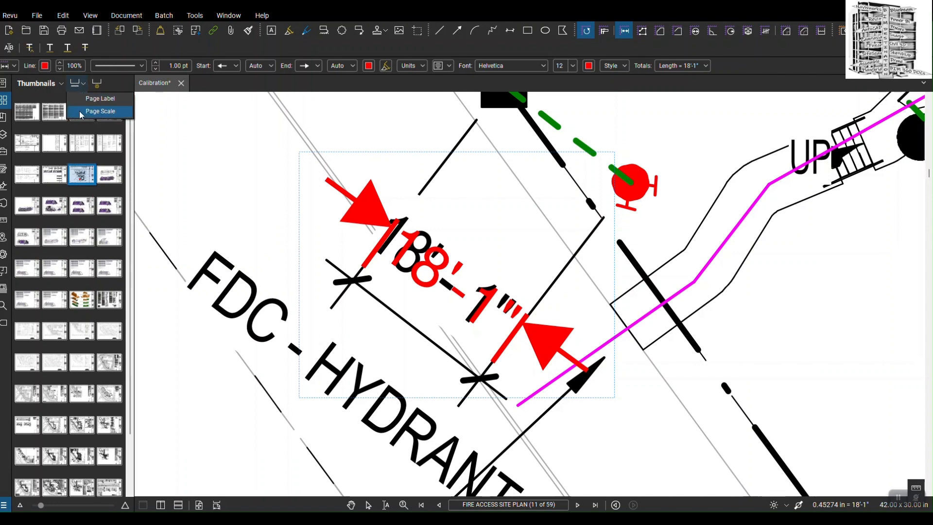
{"action": "left_click", "coordinate": [99, 111]}
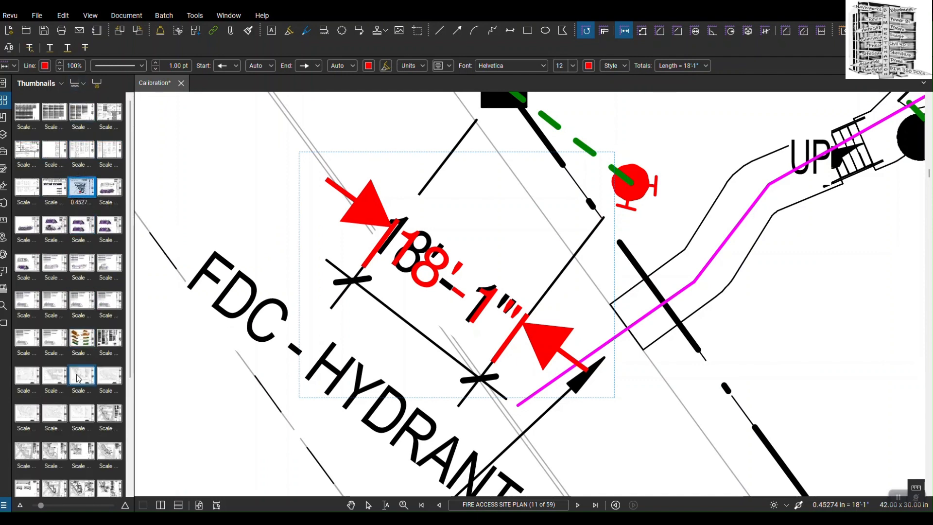
{"action": "scroll", "scroll_direction": "down", "scroll_amount": 3}
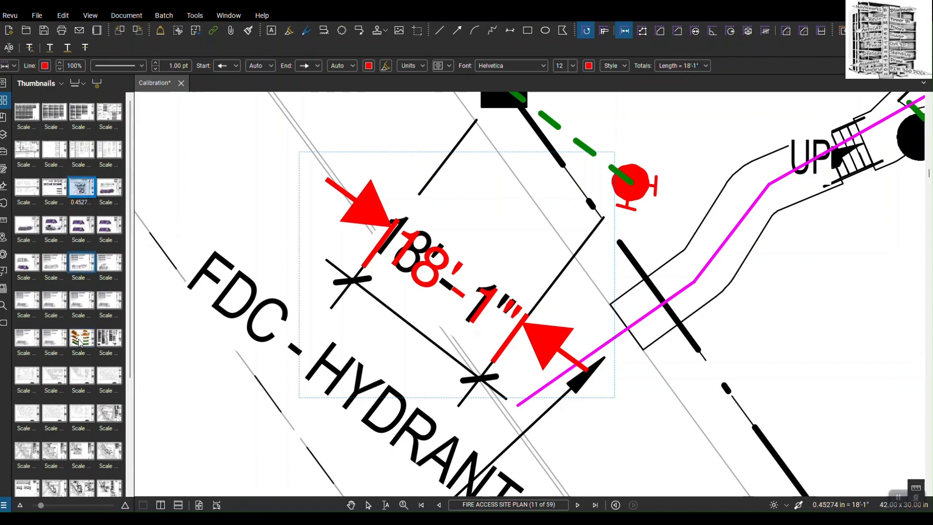
{"action": "scroll", "scroll_direction": "down", "scroll_amount": 3}
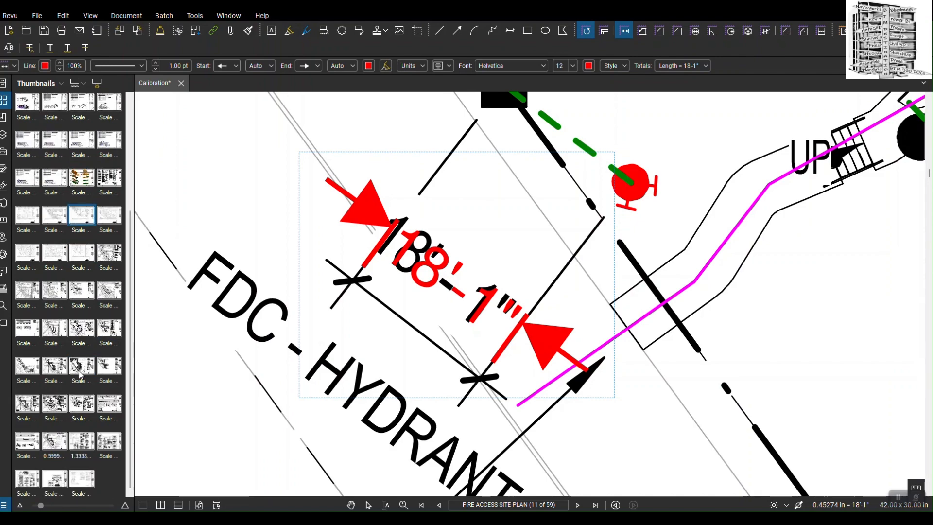